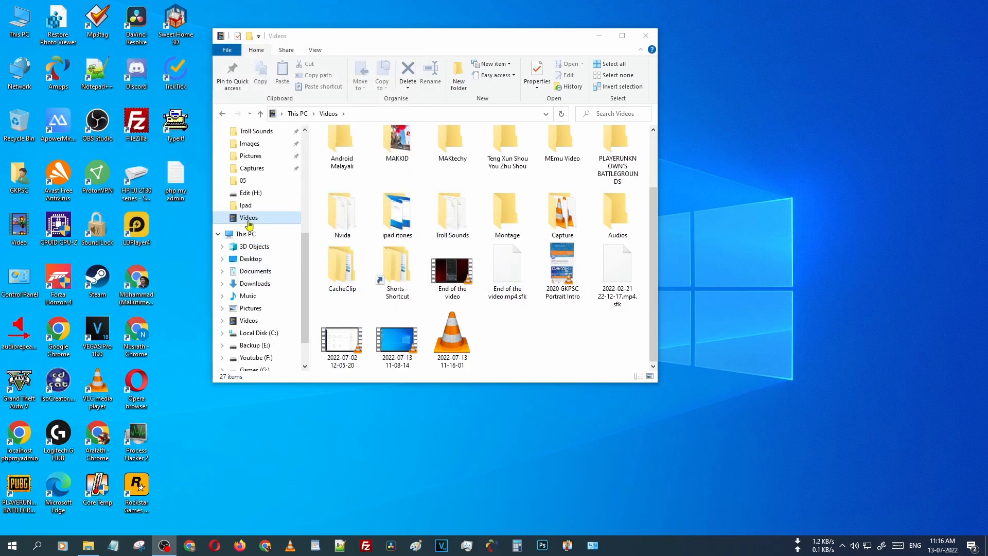
left_click(397, 334)
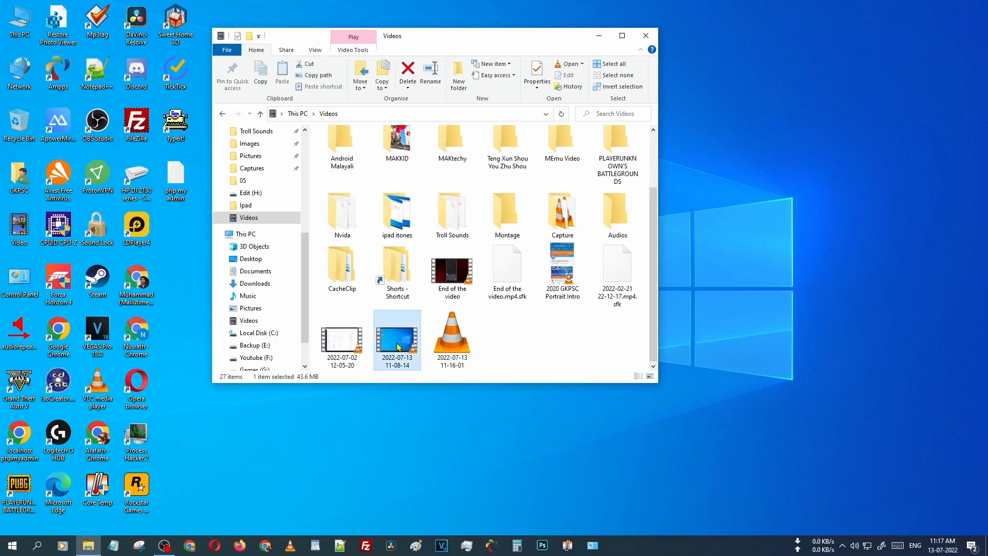
left_click(342, 331)
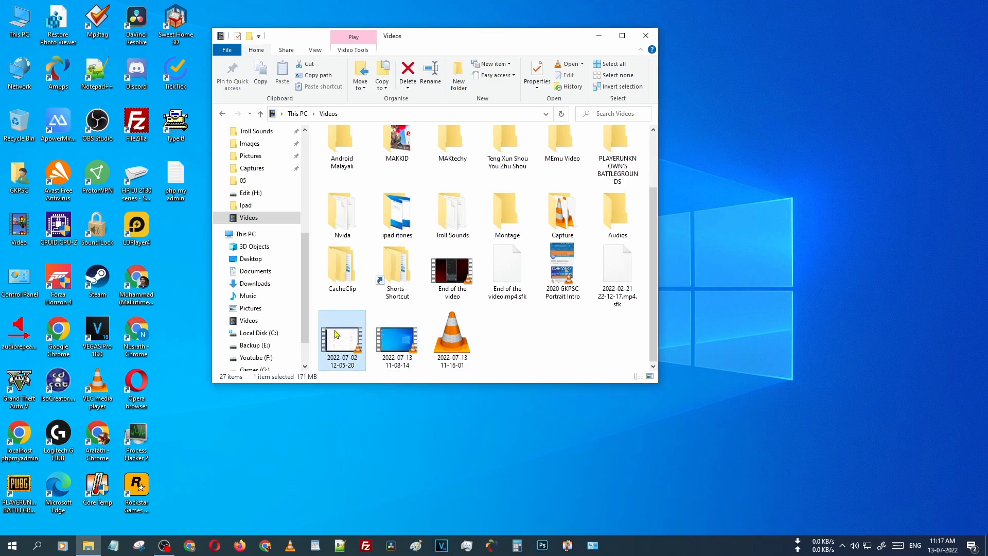
right_click(342, 338)
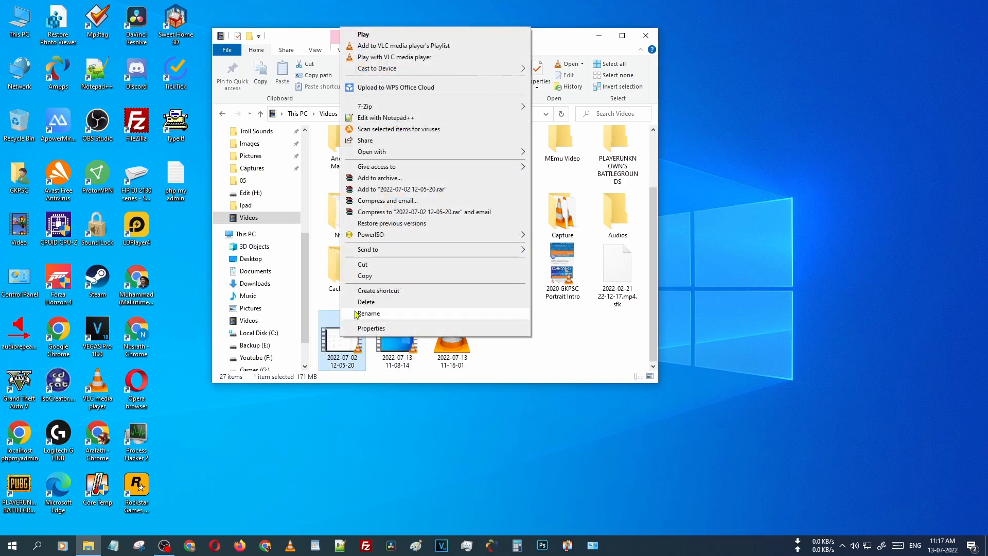
left_click(366, 302)
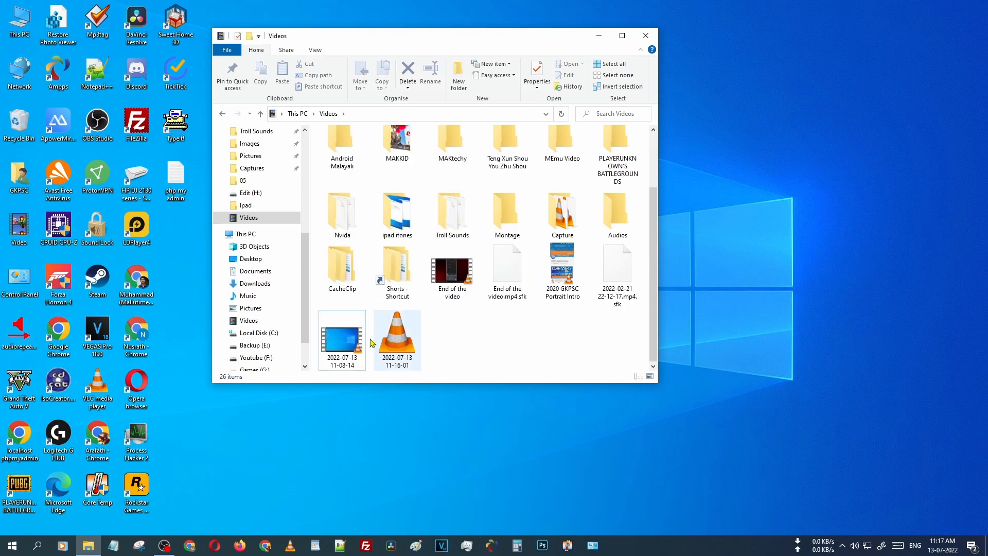
mouse_move(393, 353)
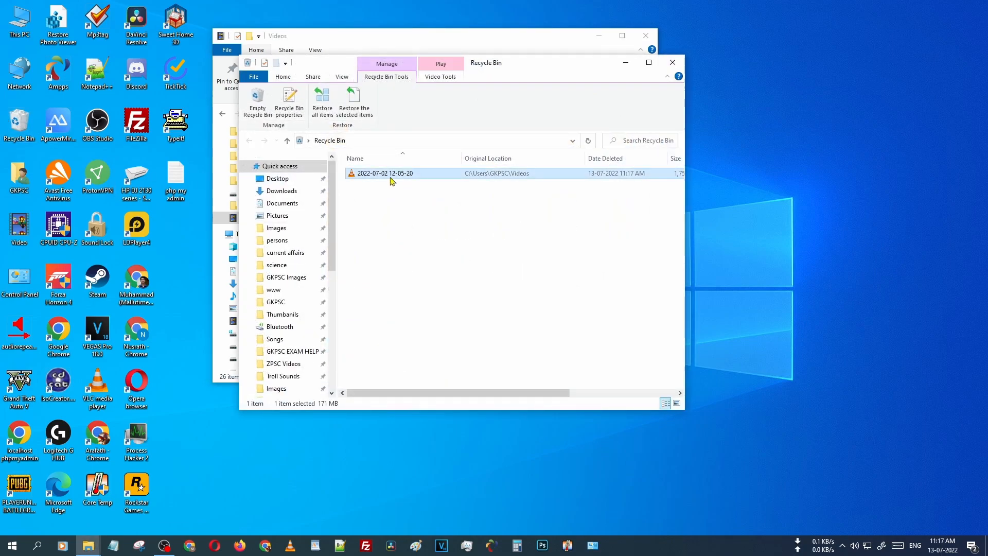
right_click(384, 173)
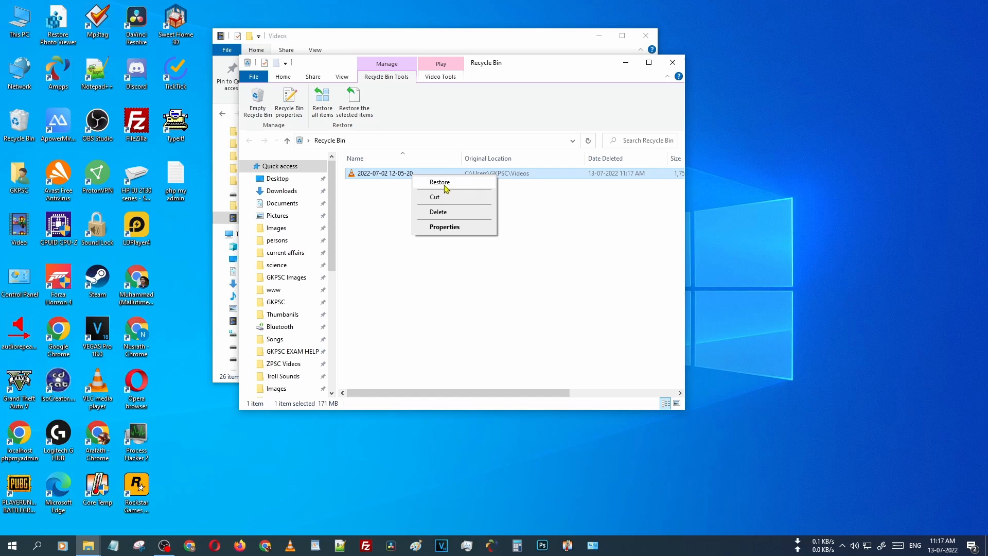
left_click(439, 182)
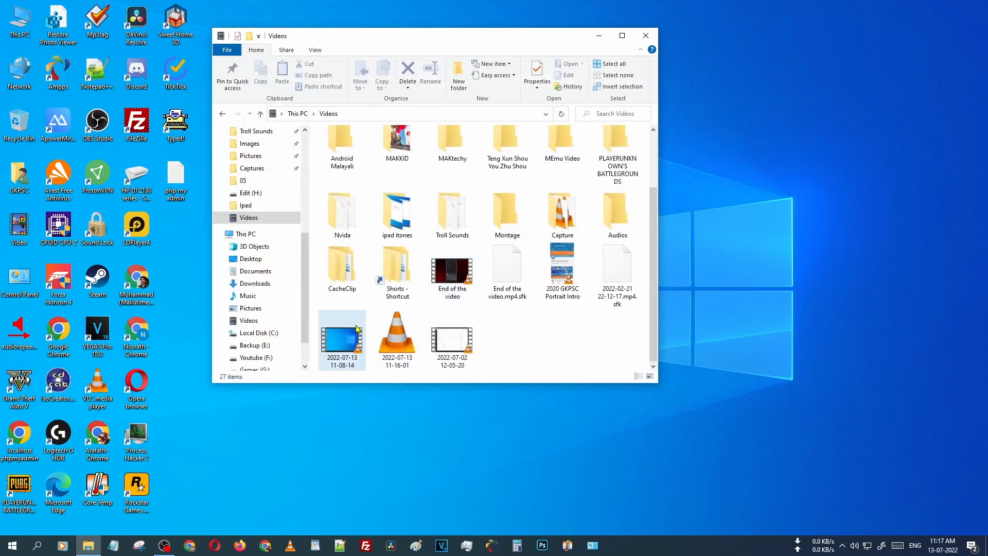
left_click(343, 339)
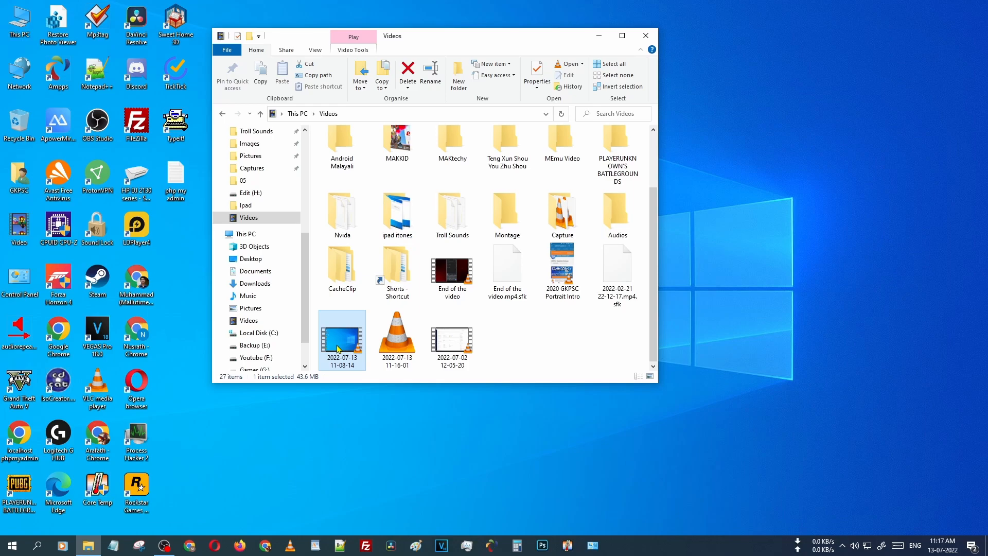
mouse_move(341, 340)
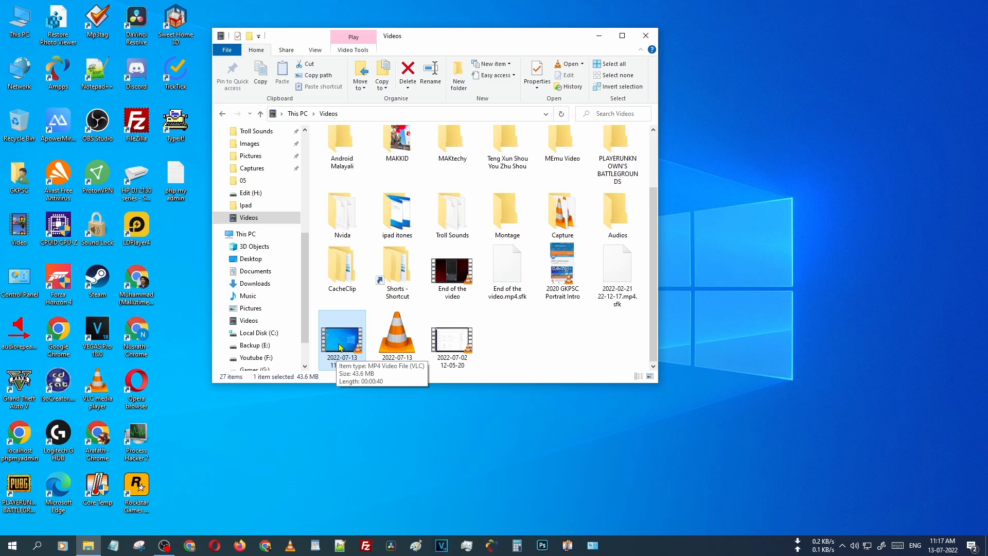
right_click(341, 336)
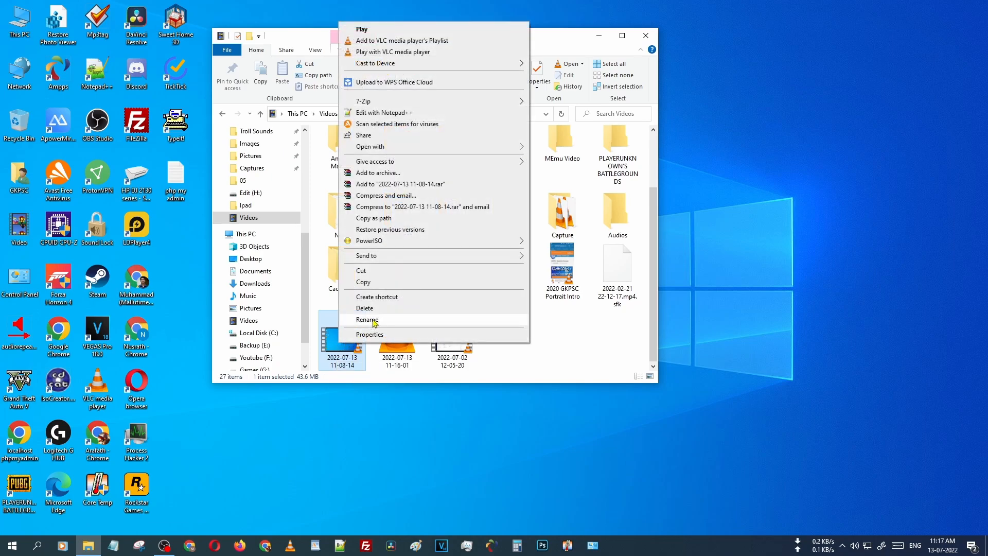
left_click(366, 308)
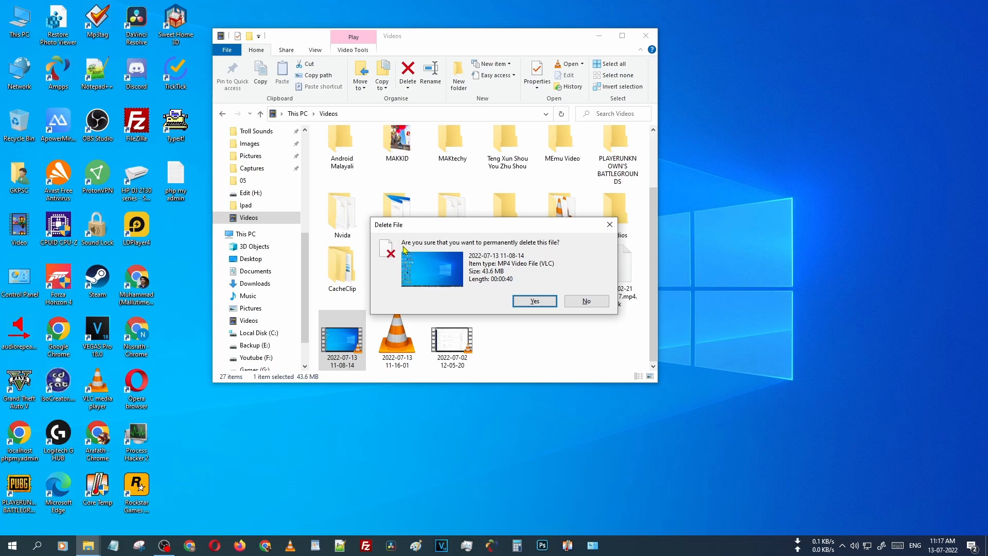
mouse_move(465, 246)
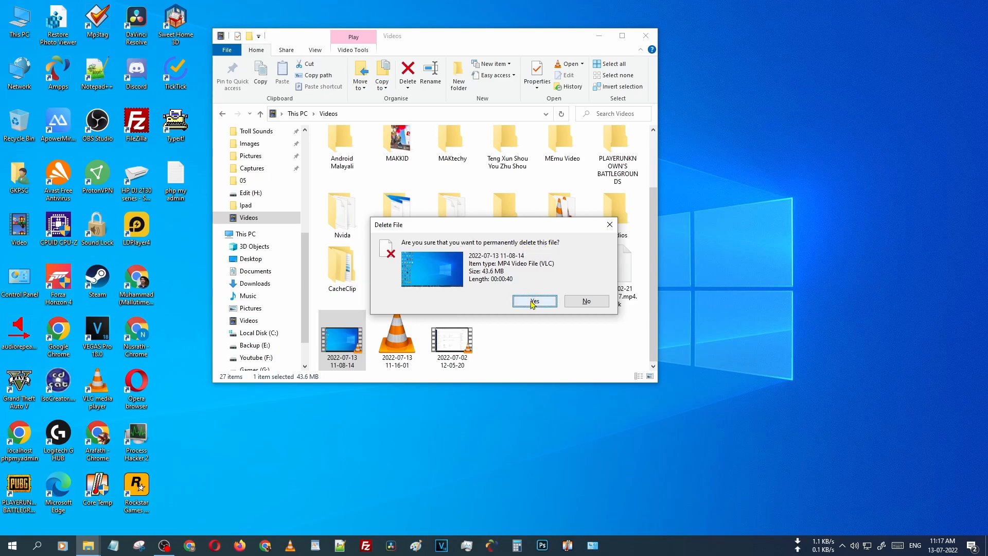
left_click(534, 301)
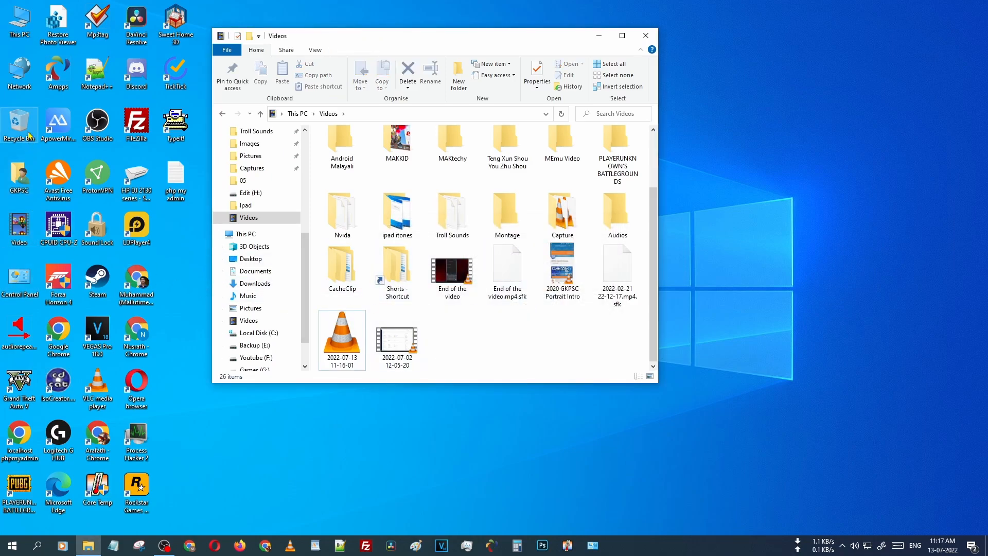
Open the Recycle Bin from the desktop icon to verify it is empty
double_click(19, 124)
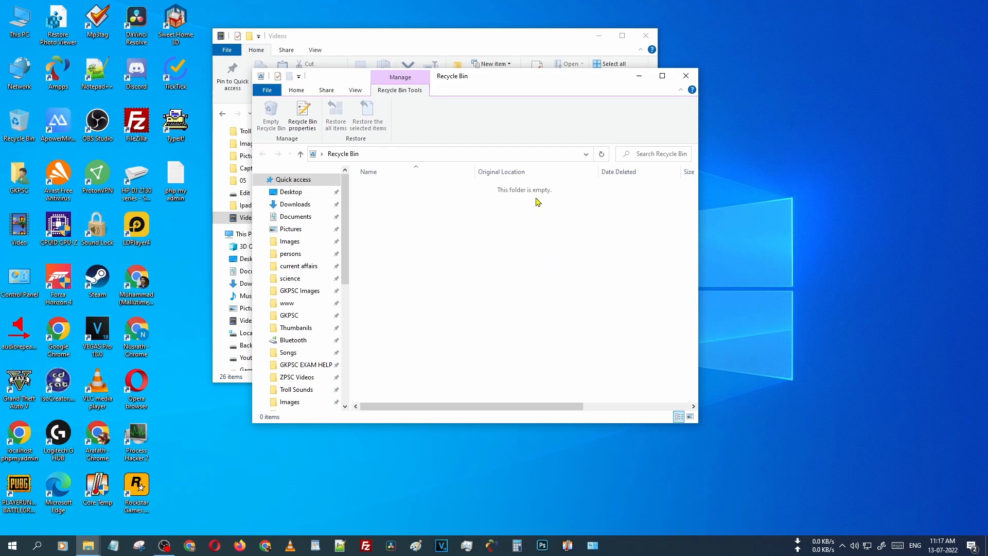